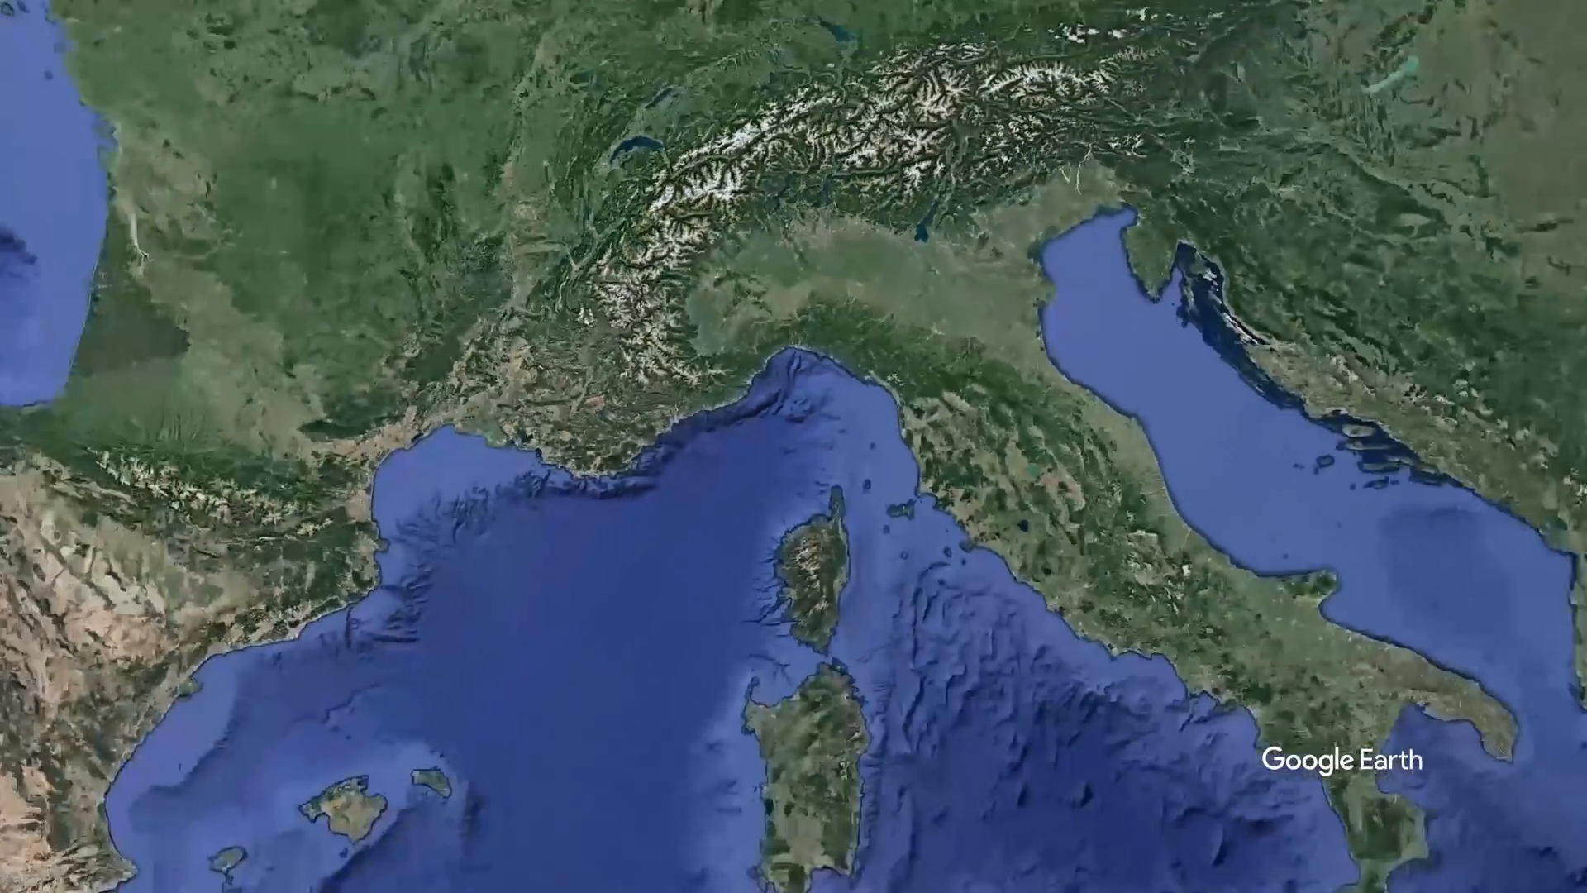
{"action": "scroll", "scroll_direction": "down", "scroll_amount": 3}
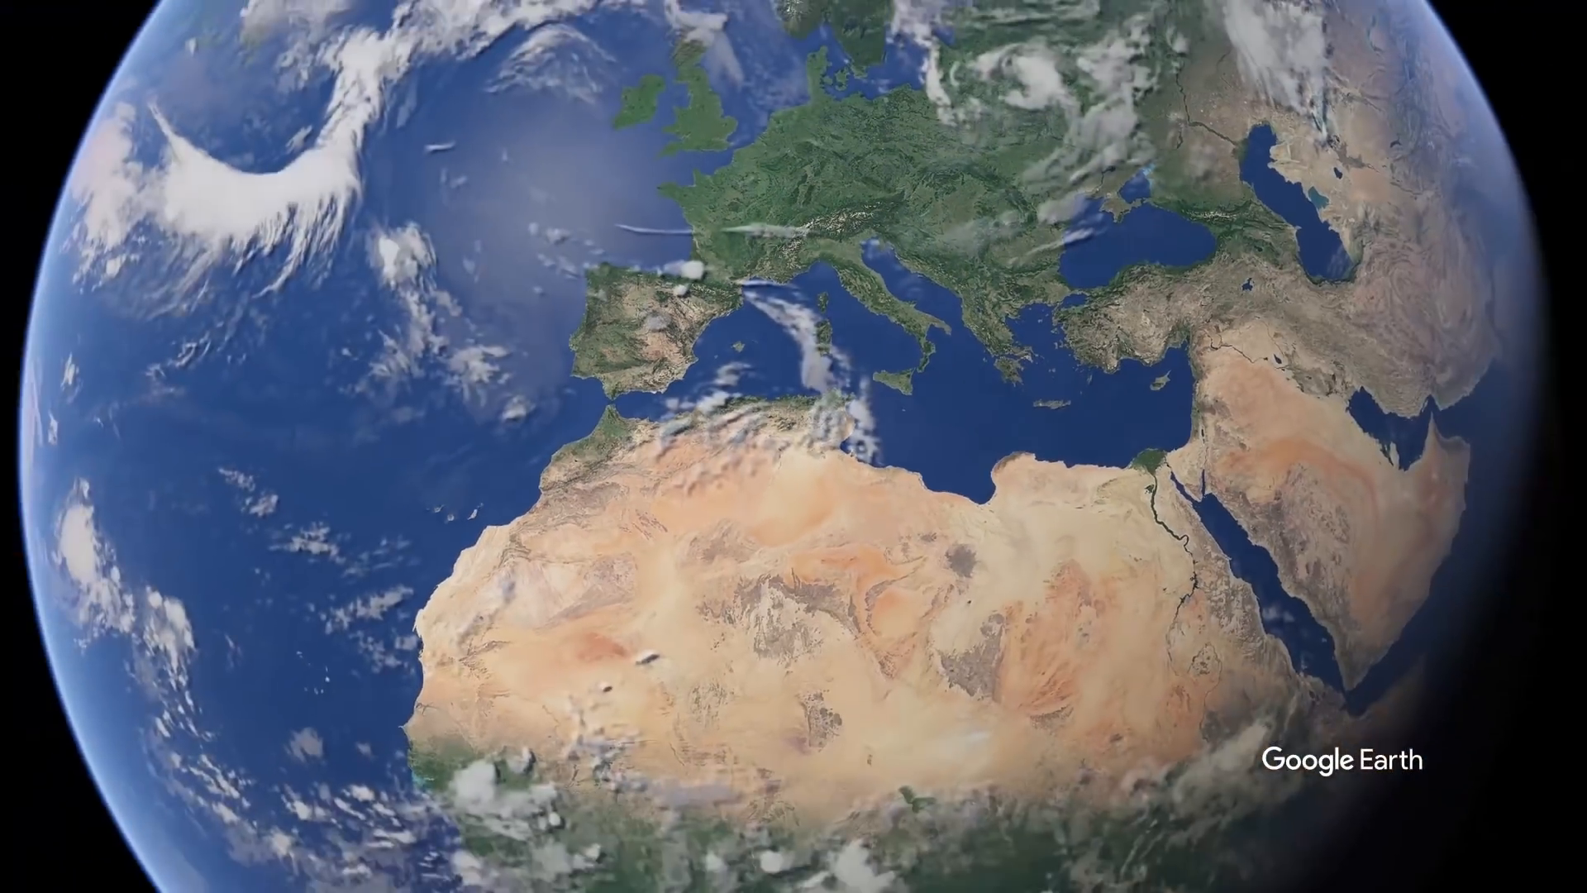
{"action": "scroll", "scroll_direction": "down", "scroll_amount": 3}
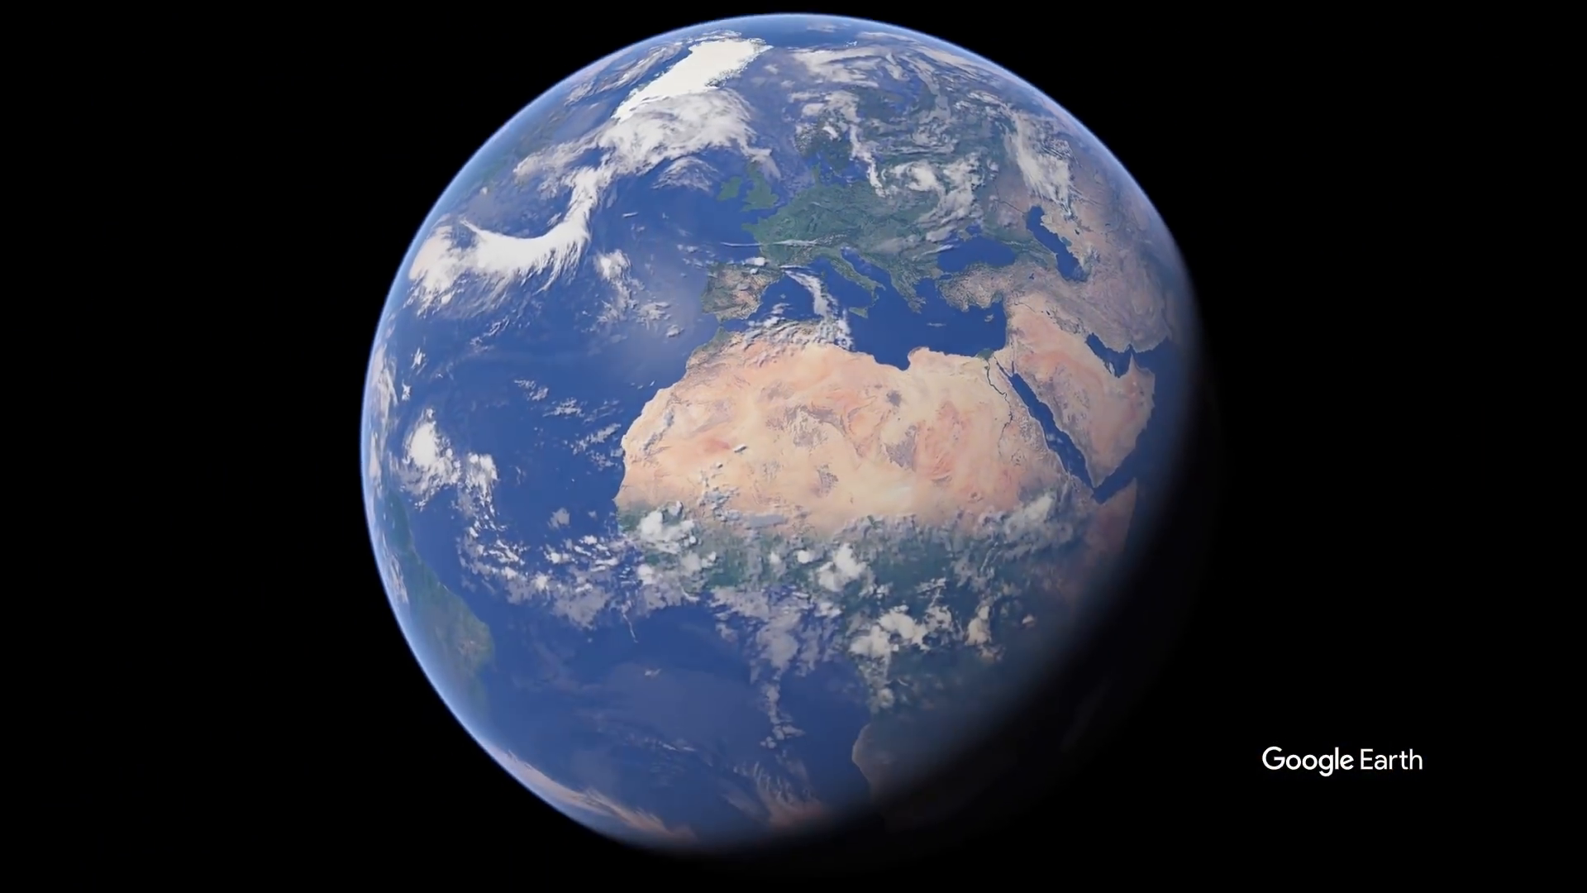